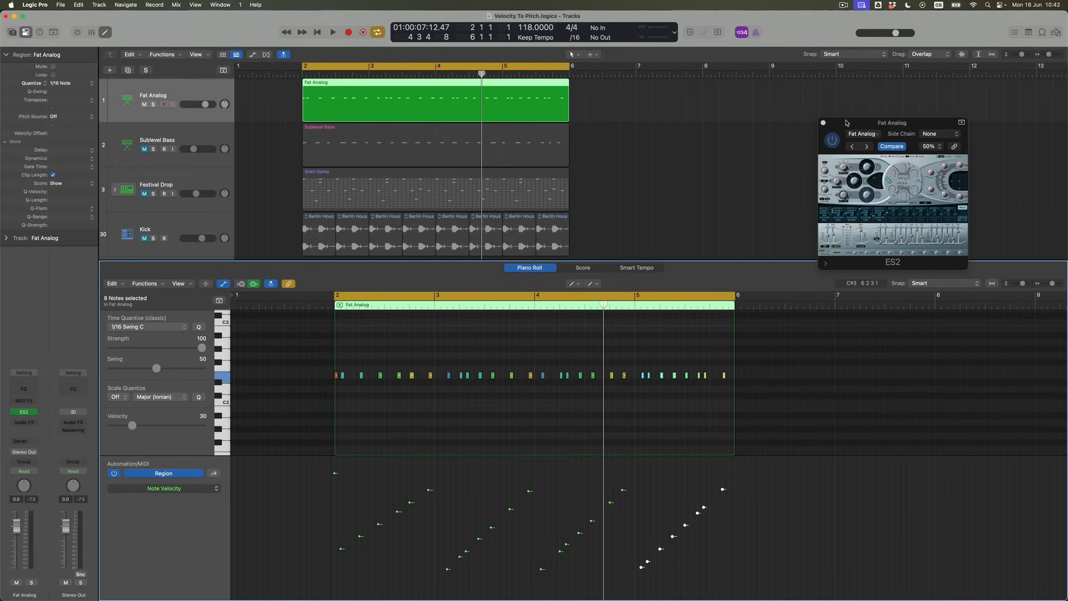
- Move the Fat Analog ES2 window to the centre and enlarge it to show the modulation matrix
drag(891, 122, 505, 122)
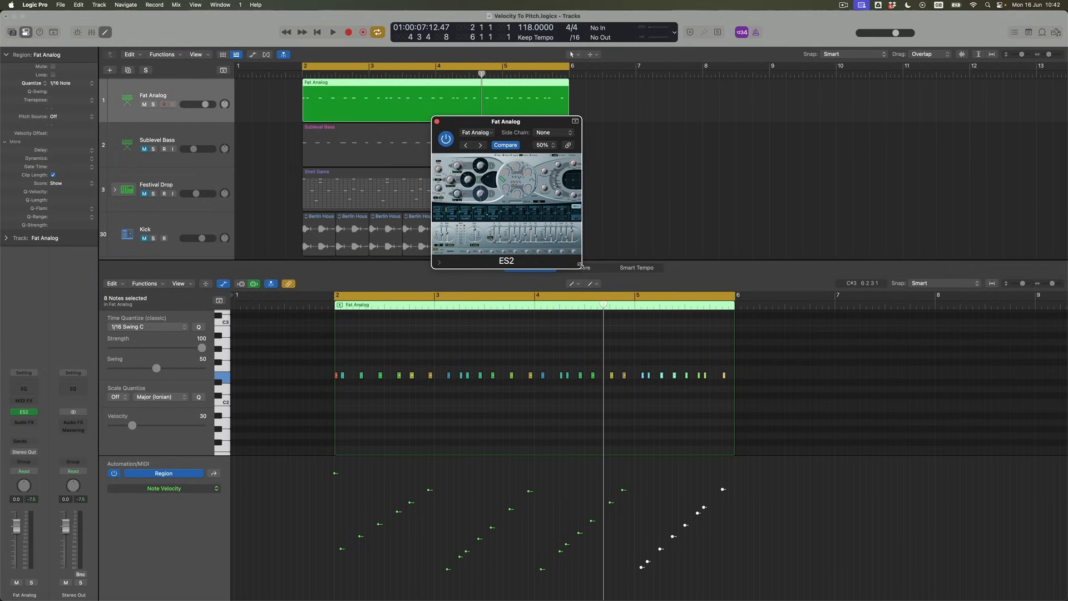
click(575, 121)
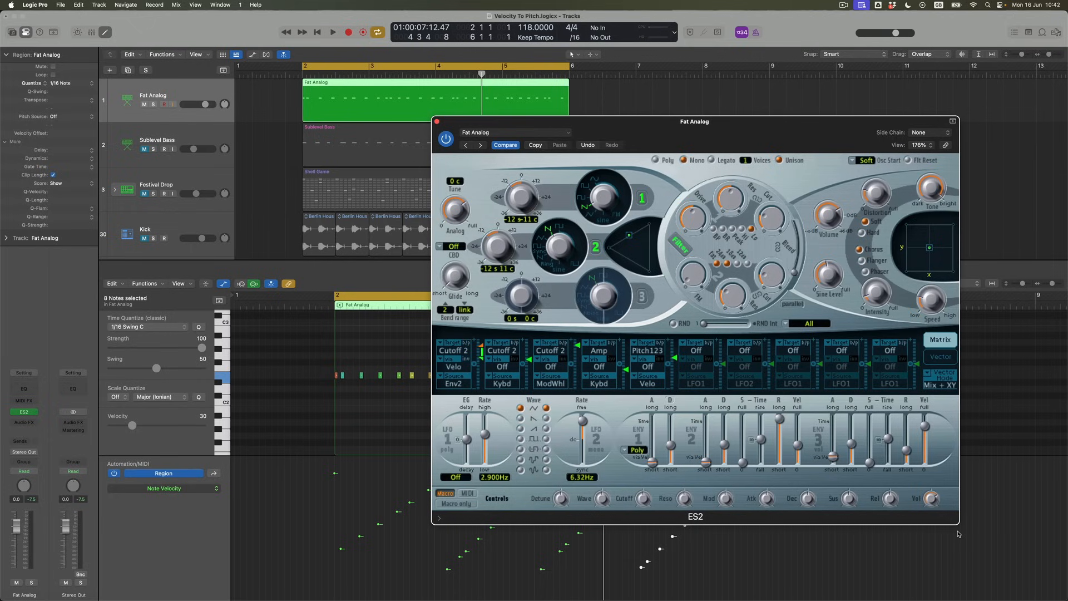
mouse_move(691, 372)
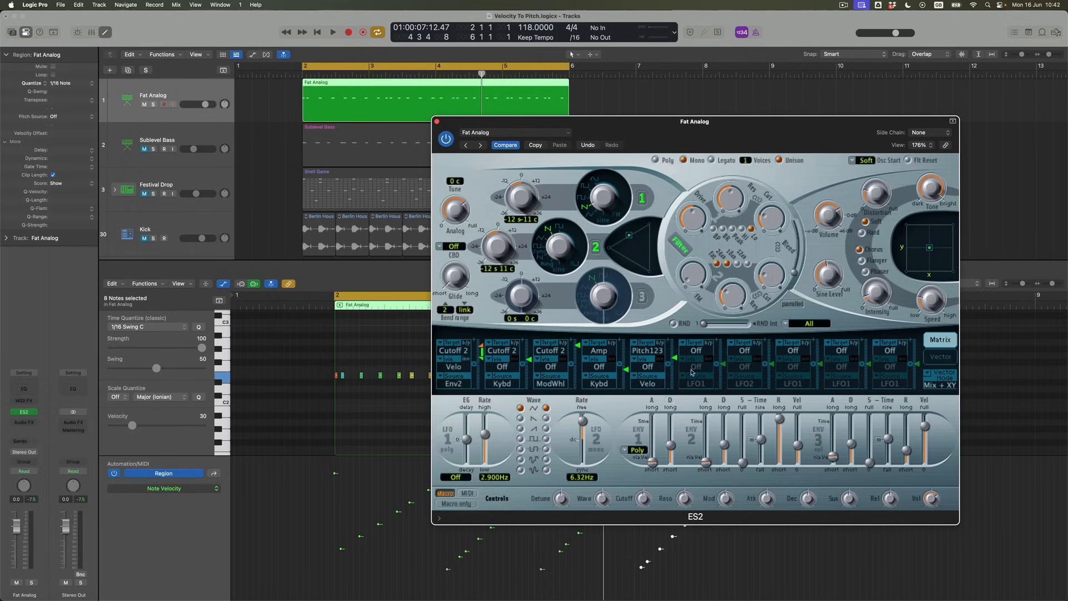